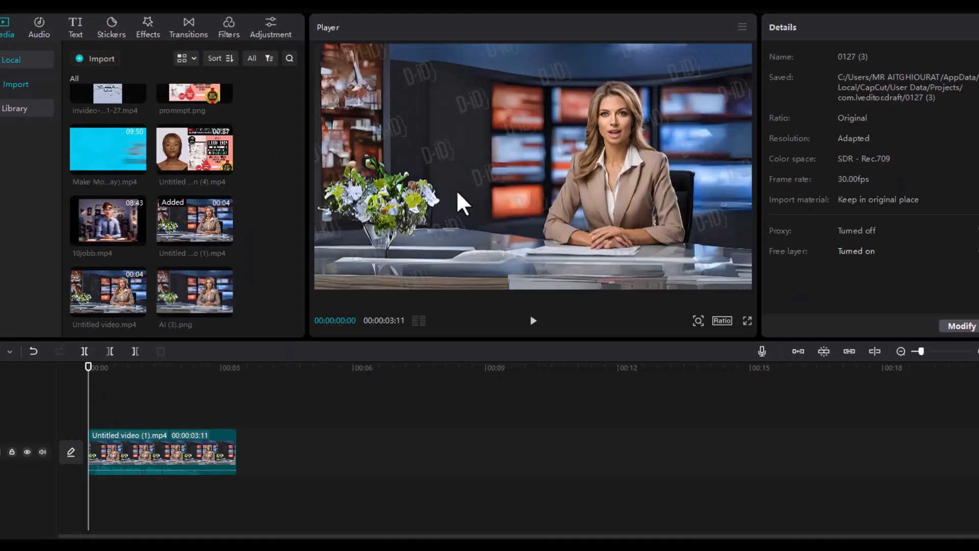
pyautogui.moveTo(538, 337)
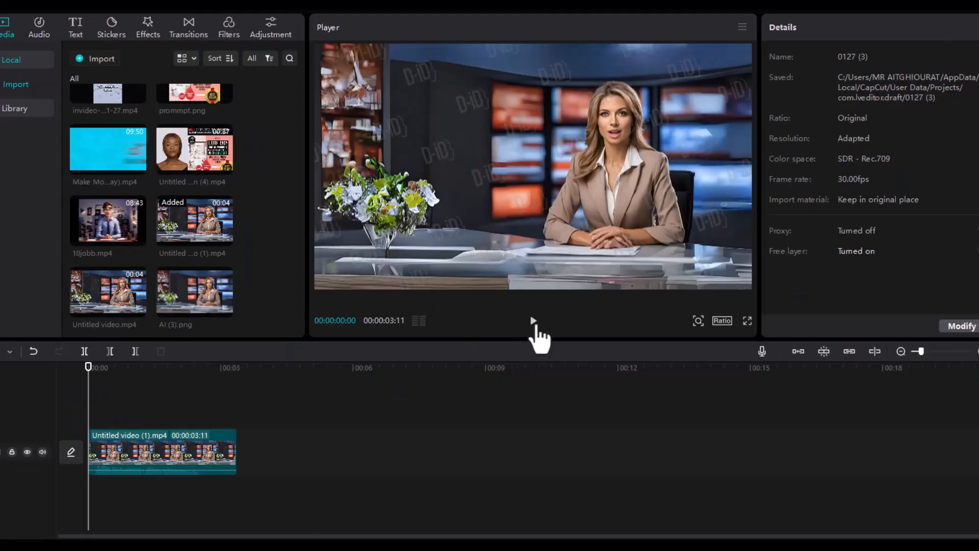
# Preview the anchor clip, then select the newsroom still and open its photo editing options.
pyautogui.click(532, 321)
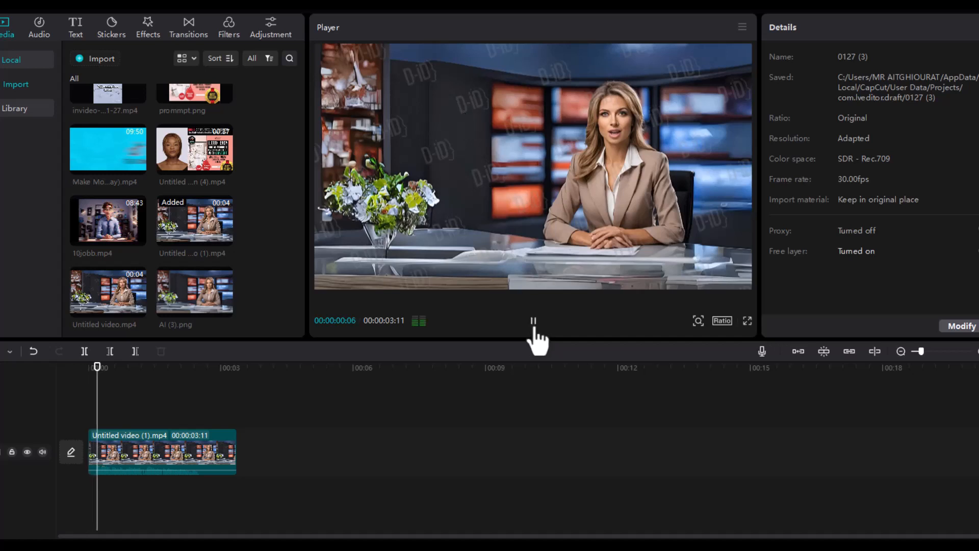
pyautogui.click(533, 321)
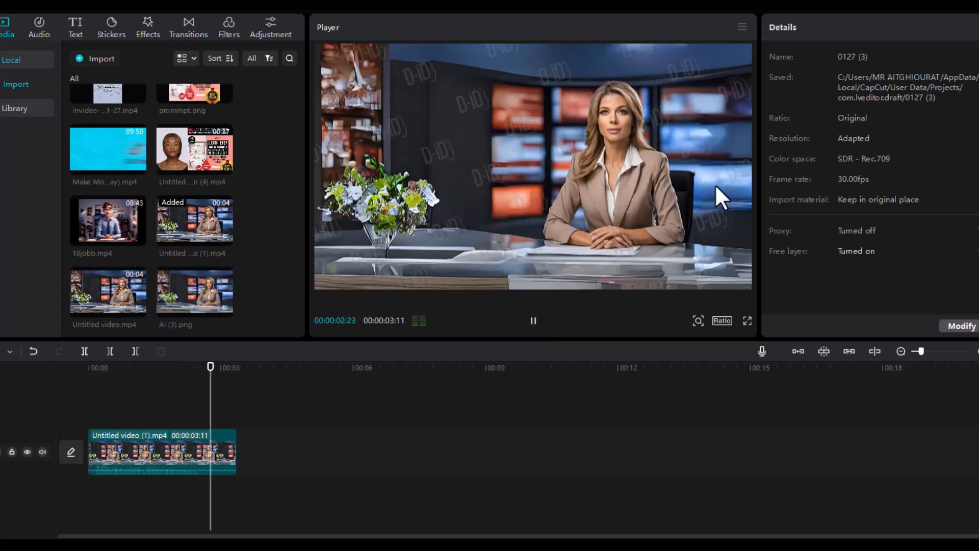
pyautogui.click(532, 320)
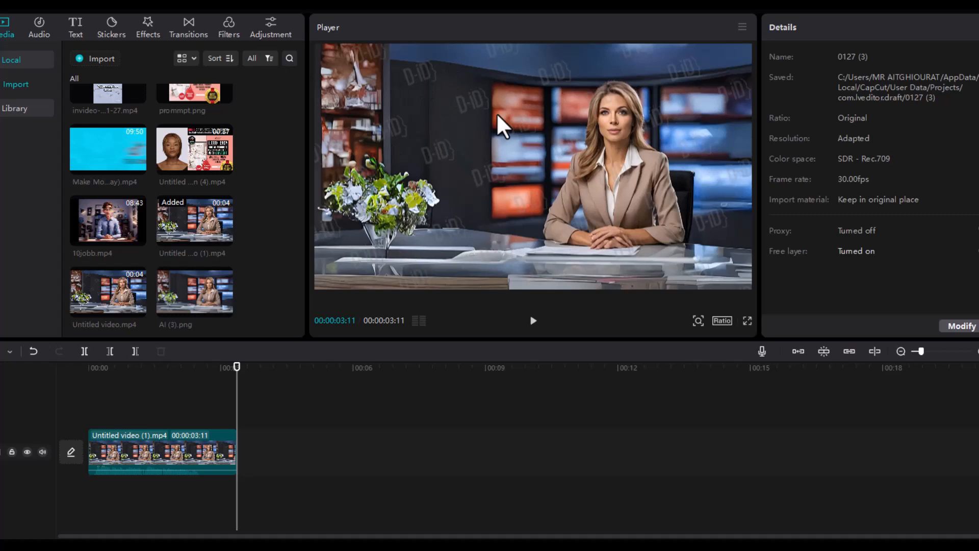
pyautogui.moveTo(548, 211)
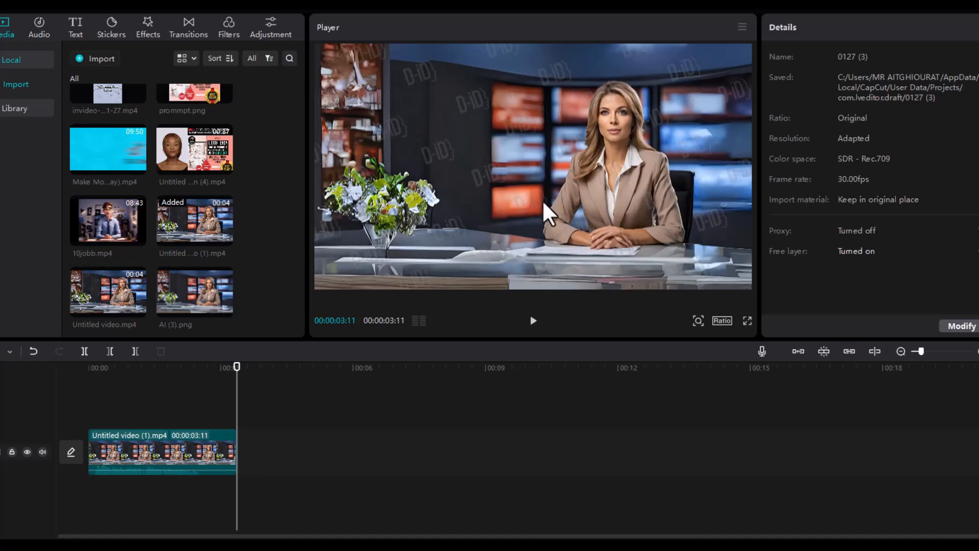
pyautogui.moveTo(532, 330)
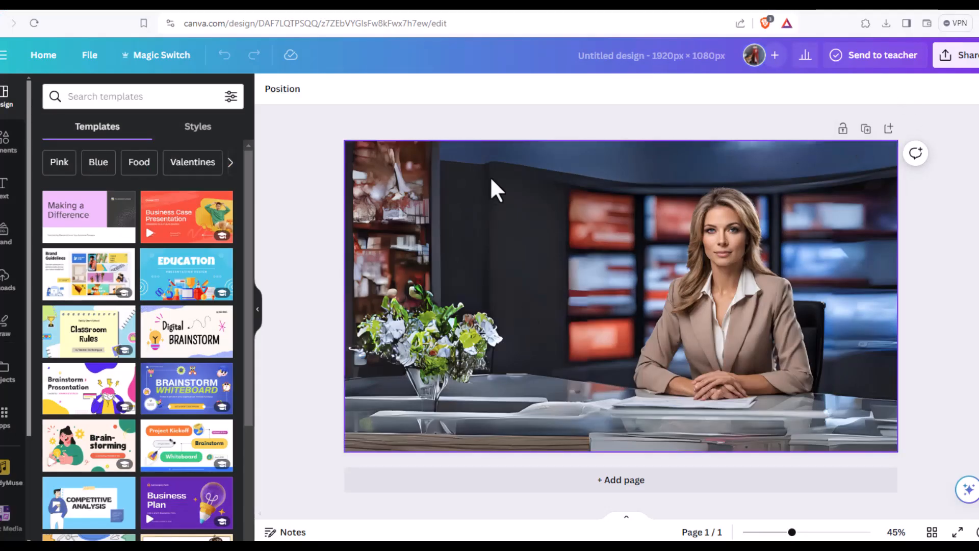
pyautogui.moveTo(554, 242)
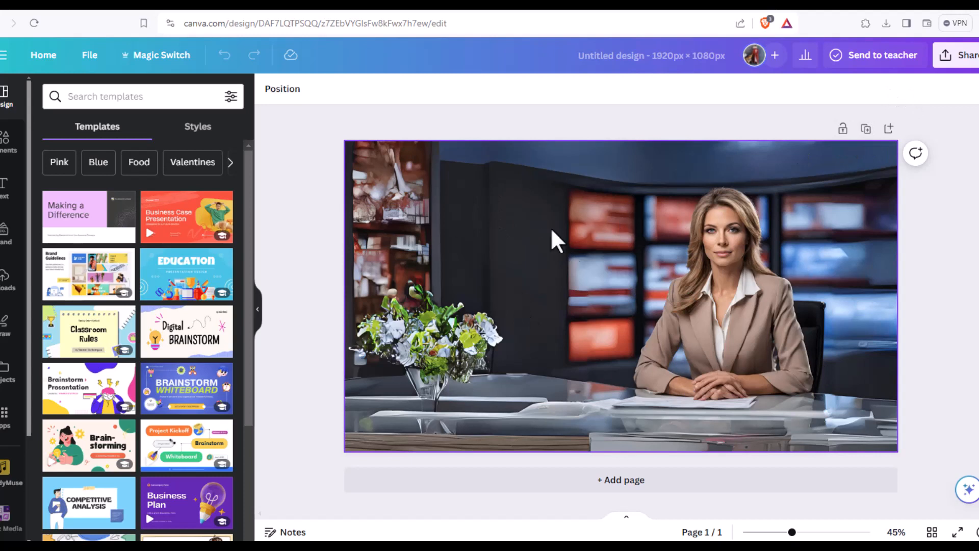
pyautogui.moveTo(726, 315)
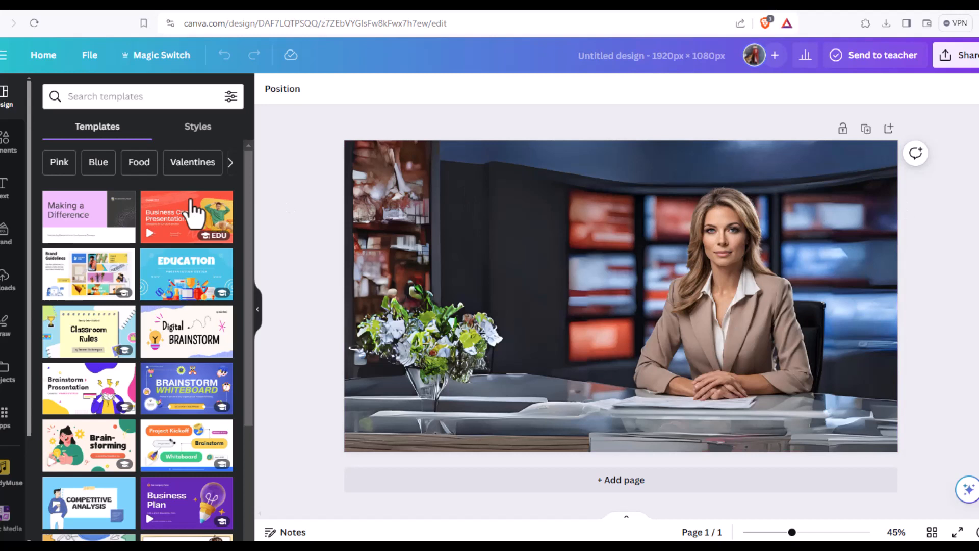
pyautogui.moveTo(109, 125)
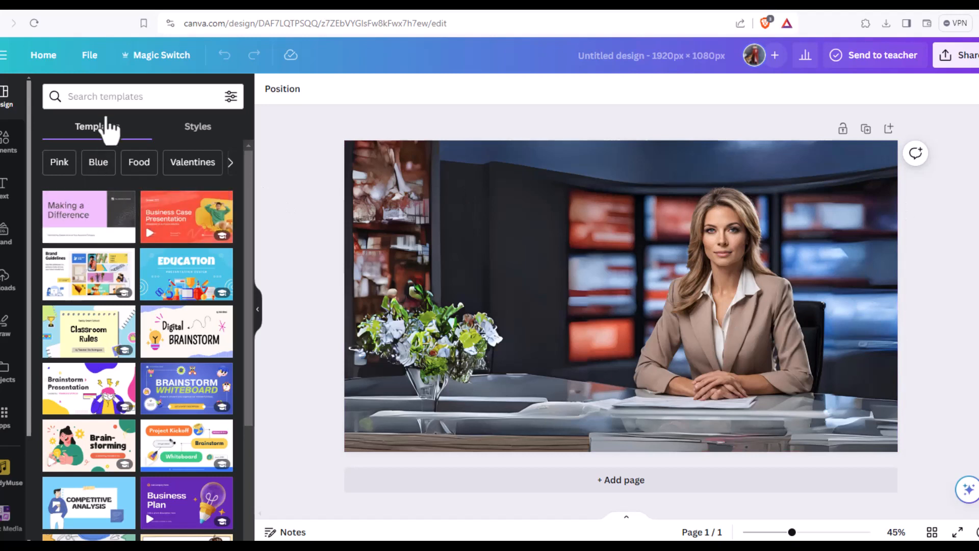
pyautogui.click(731, 250)
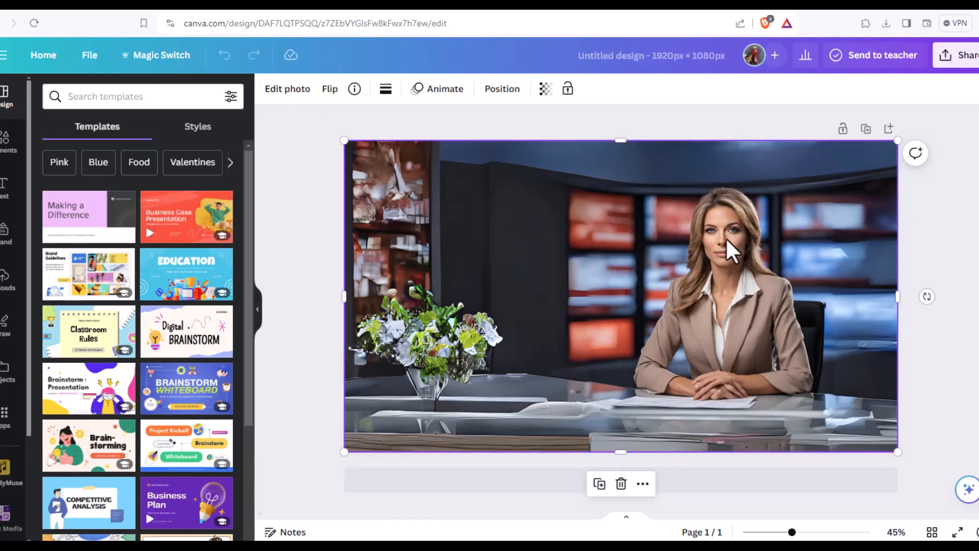
pyautogui.click(287, 89)
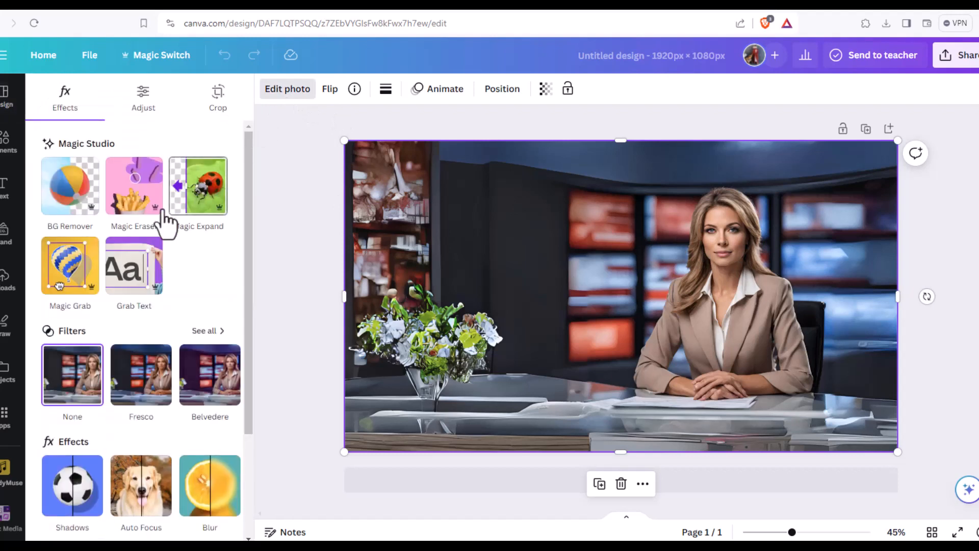
pyautogui.moveTo(133, 186)
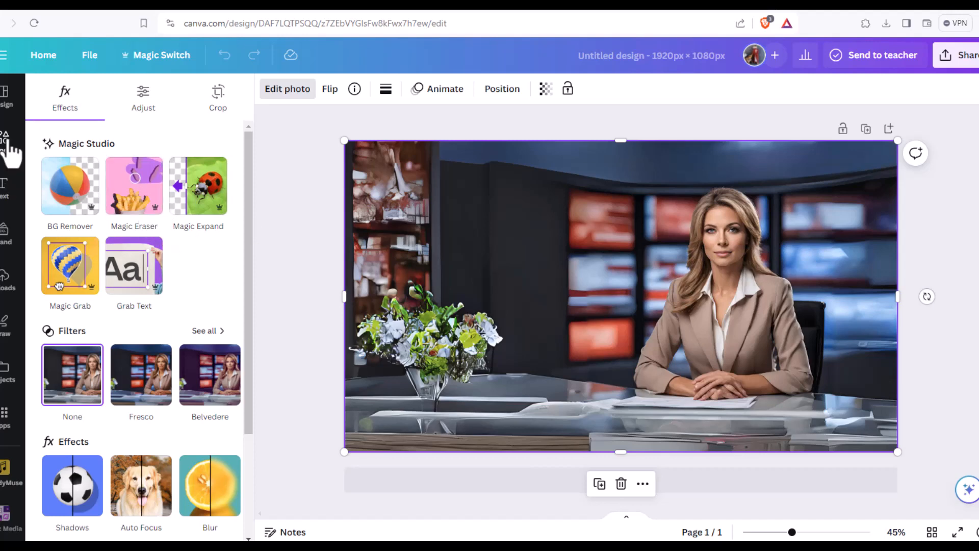
# Place a square over the anchor's face and fill it with the 'GREEN' colour swatch.
pyautogui.click(8, 138)
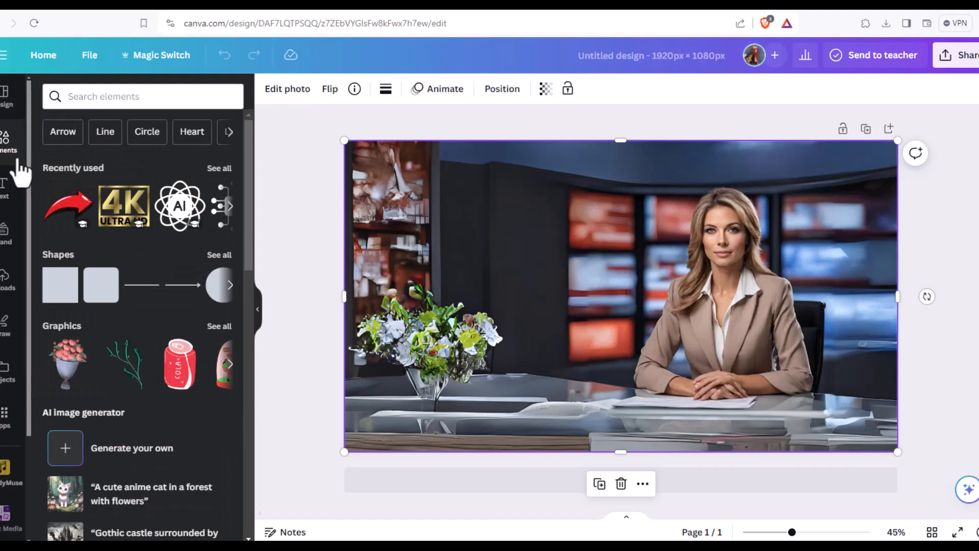
pyautogui.moveTo(100, 294)
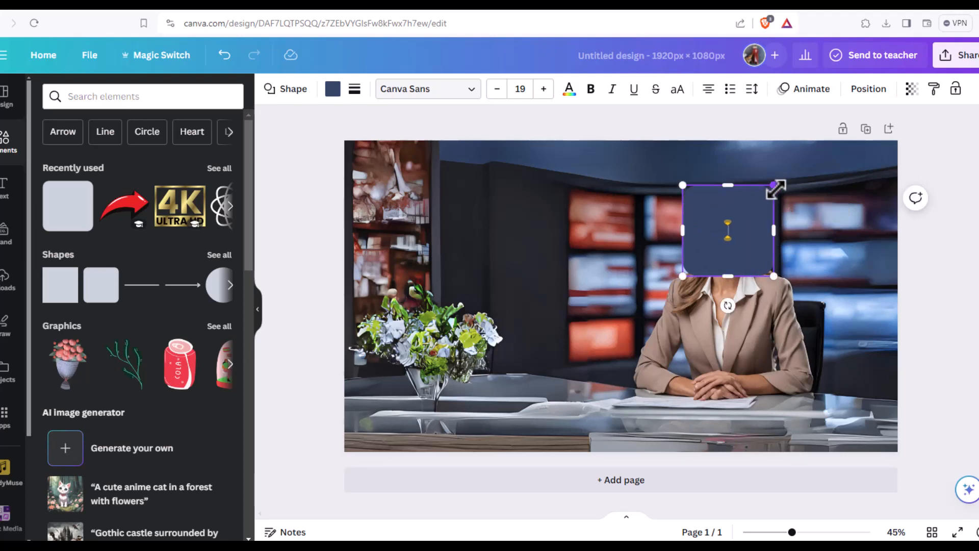
pyautogui.click(332, 89)
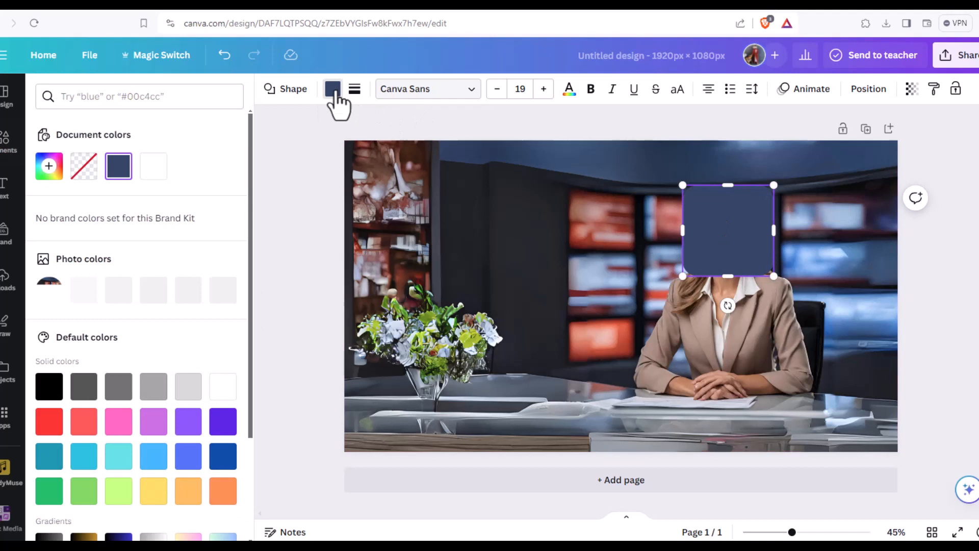
pyautogui.click(139, 97)
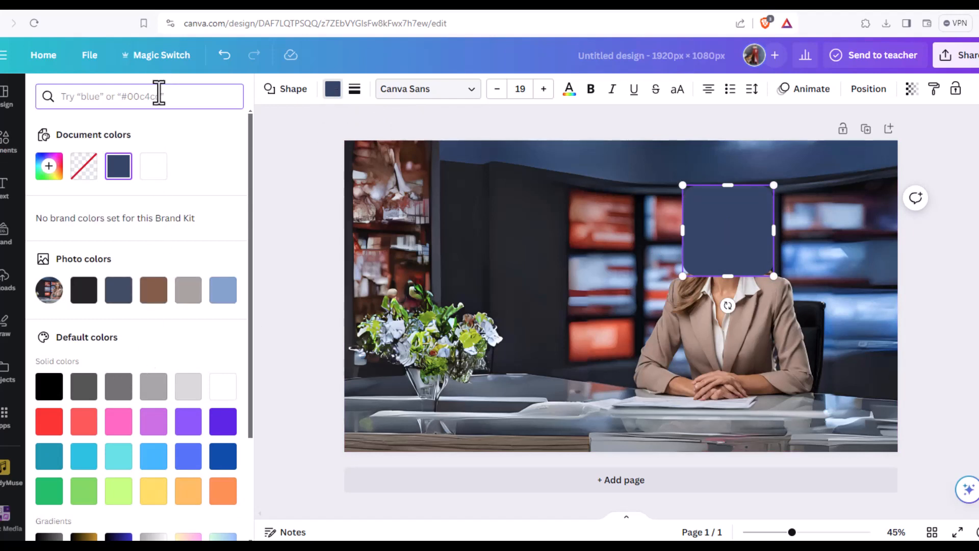
pyautogui.write('GREEN')
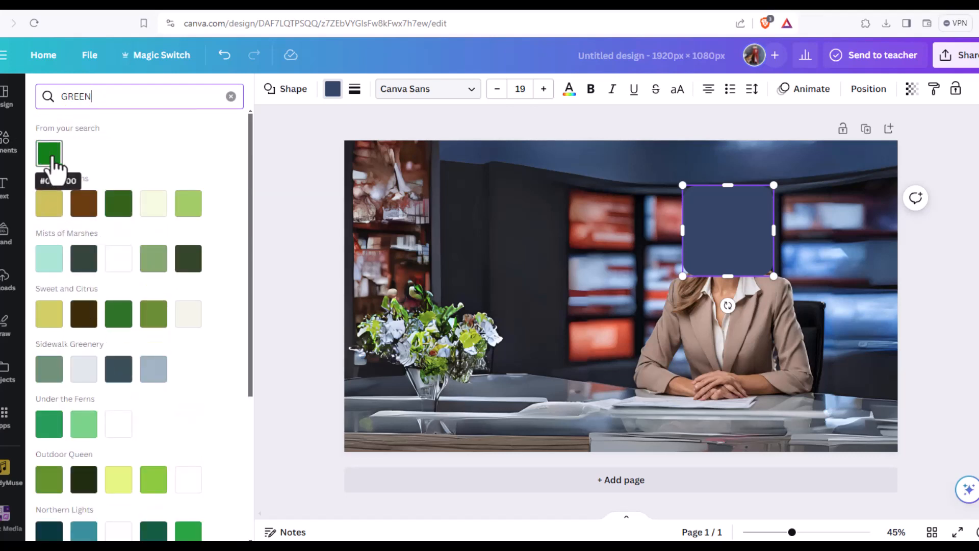
pyautogui.click(49, 153)
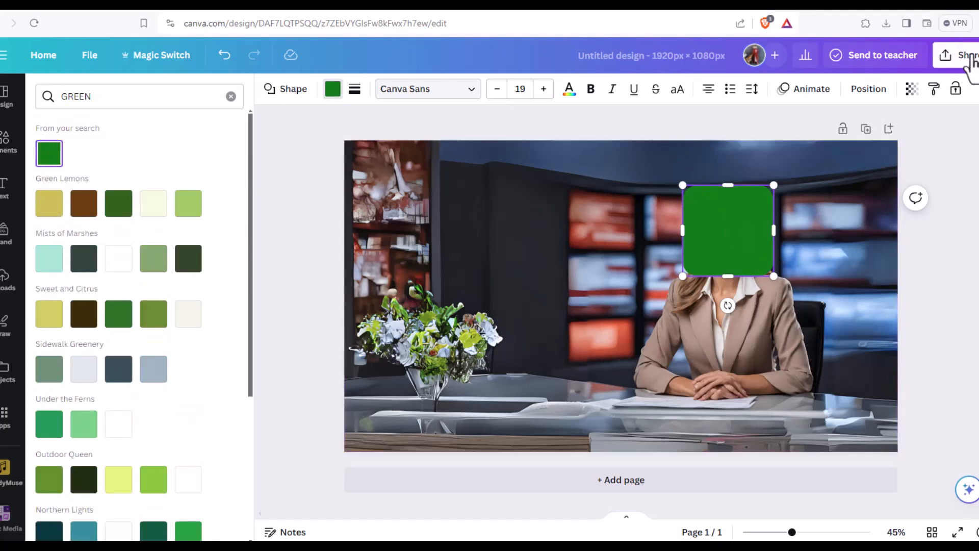
# Download the green-square design as a PNG and open it from the browser's downloads.
pyautogui.click(965, 55)
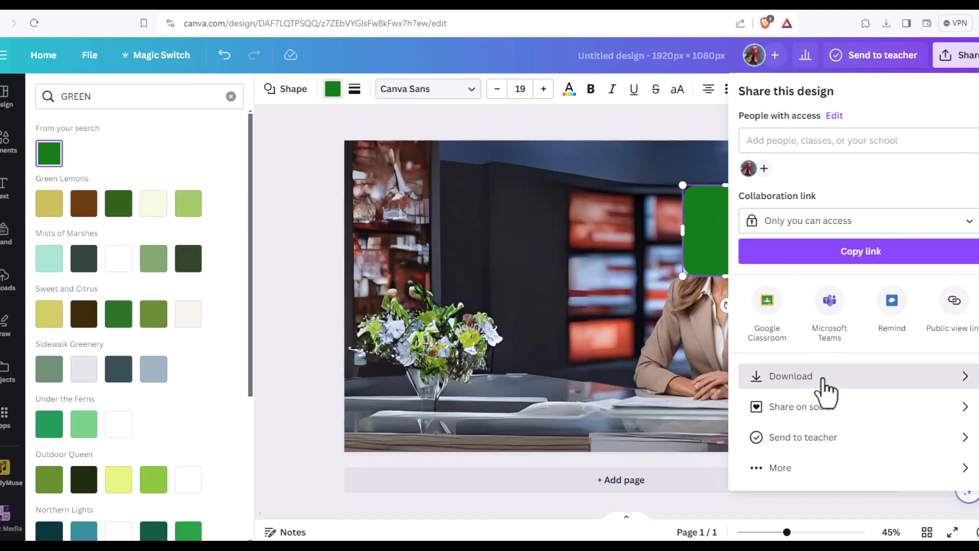
pyautogui.click(789, 375)
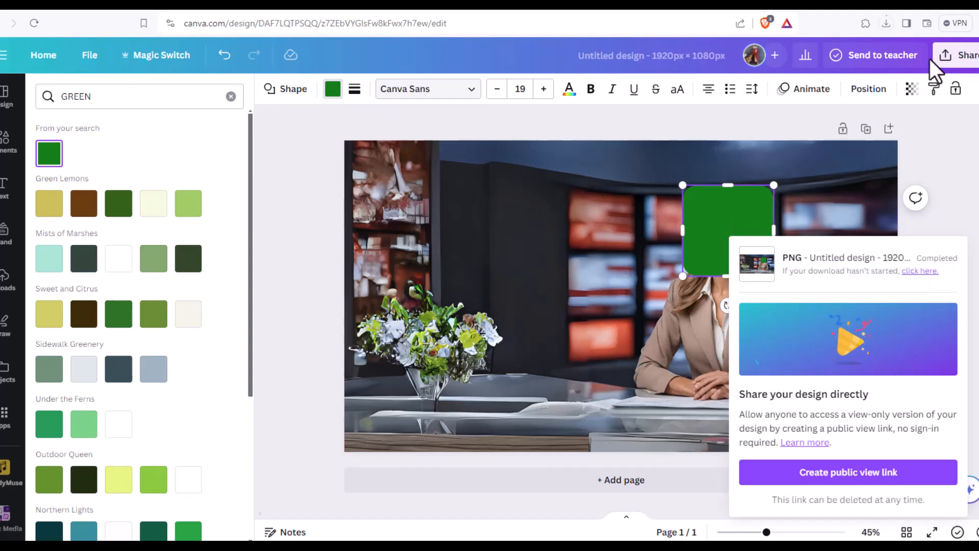
pyautogui.click(885, 23)
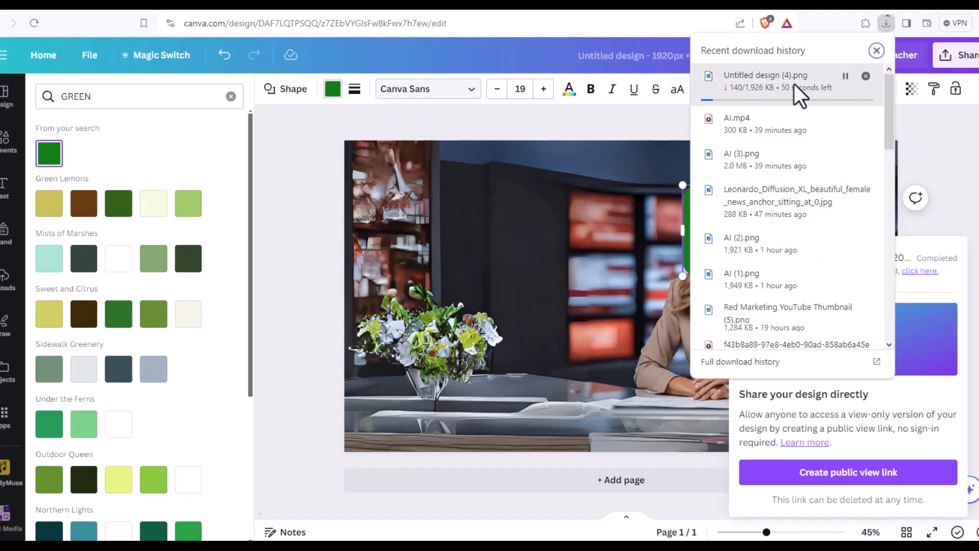
pyautogui.click(876, 51)
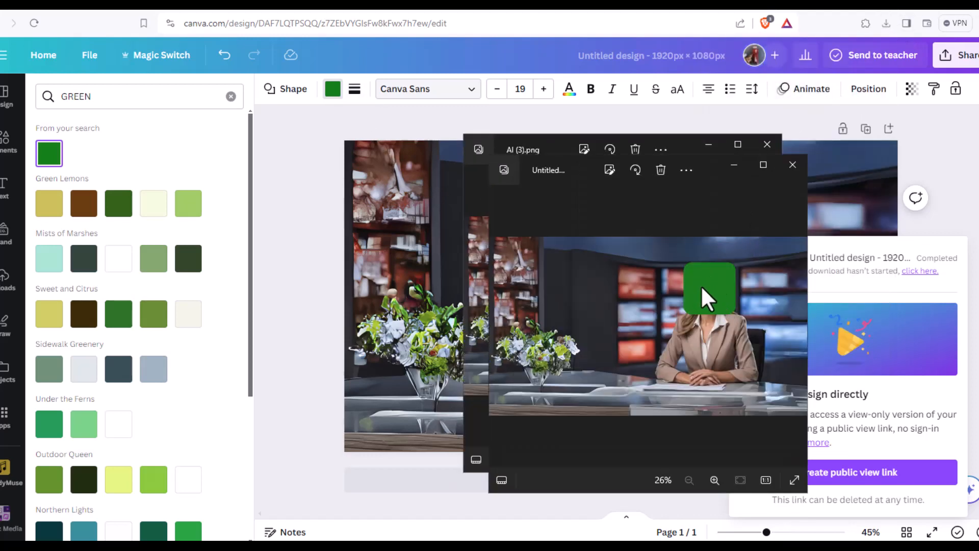
pyautogui.click(792, 164)
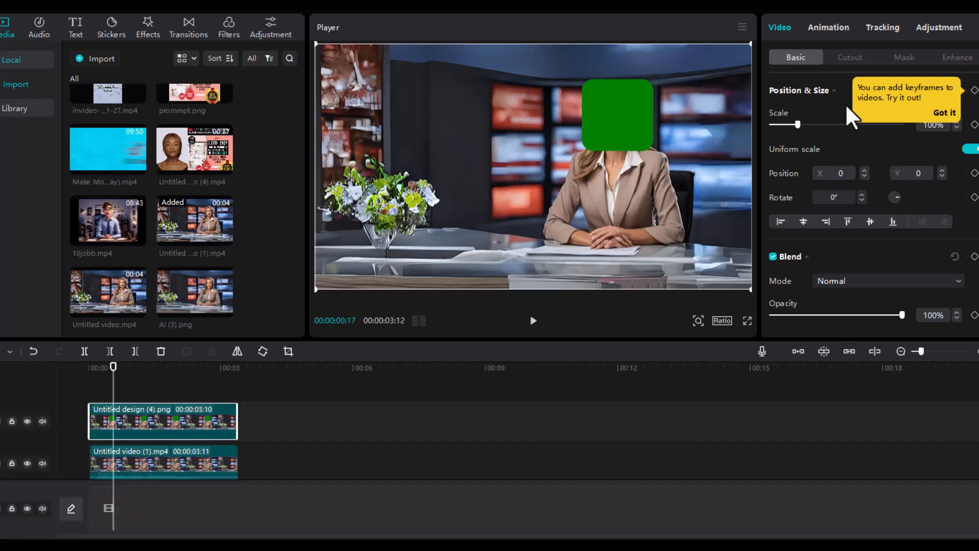
# Enable Chroma key in the still's Cutout options and pick the square's green.
pyautogui.click(848, 57)
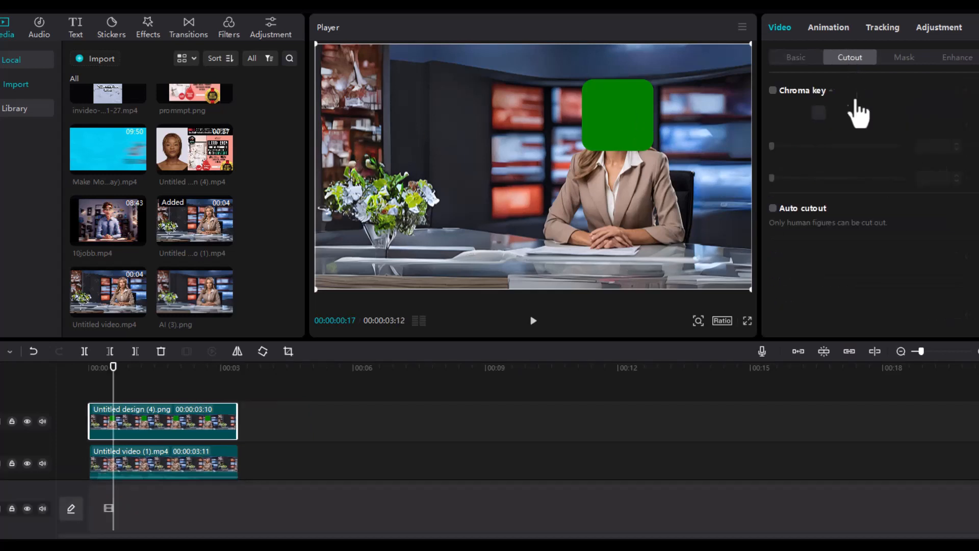
pyautogui.click(772, 89)
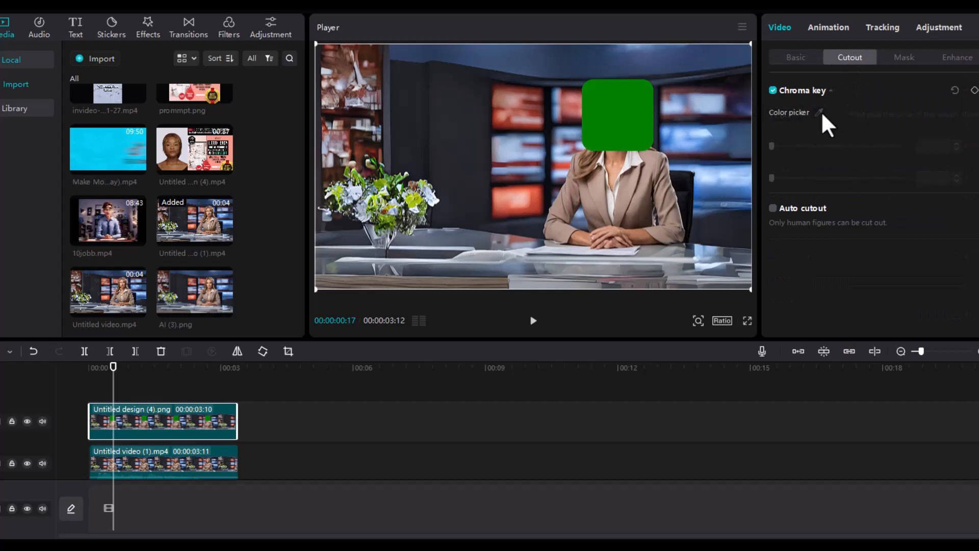
pyautogui.click(835, 112)
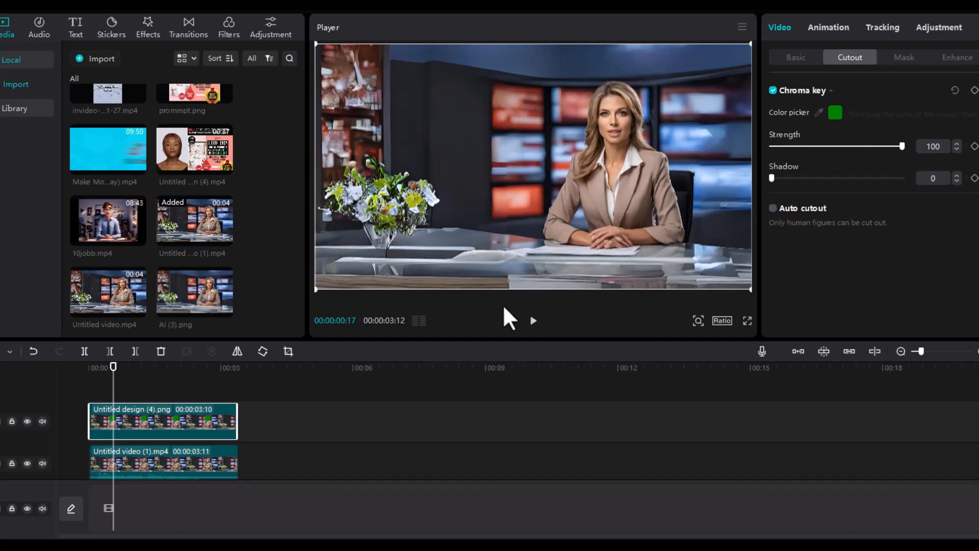
# Play the composited preview to confirm the anchor's face shows through.
pyautogui.click(532, 320)
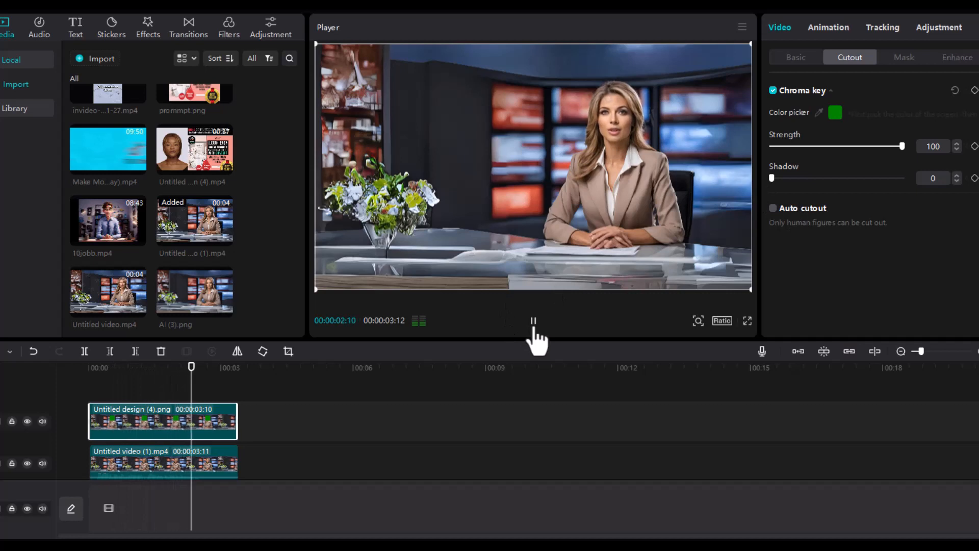
pyautogui.click(532, 320)
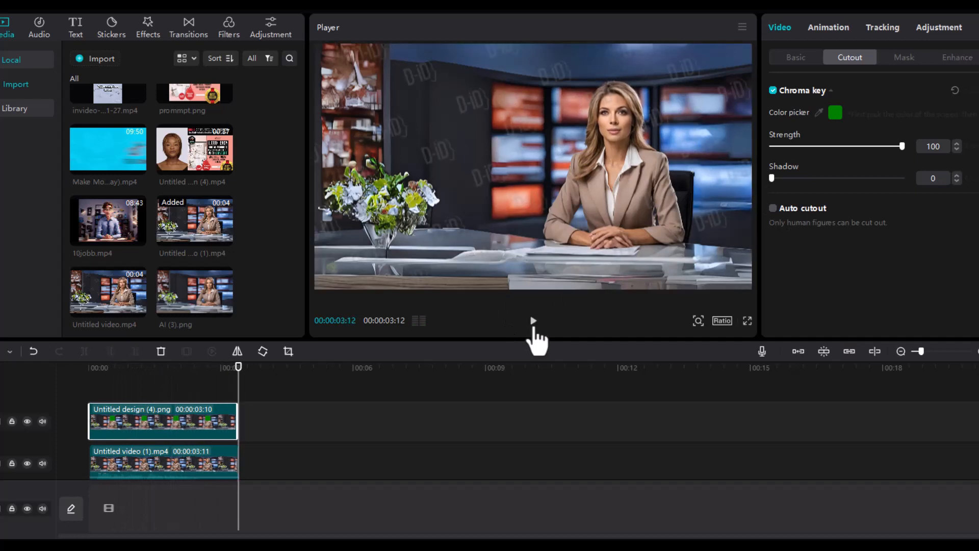
pyautogui.click(532, 320)
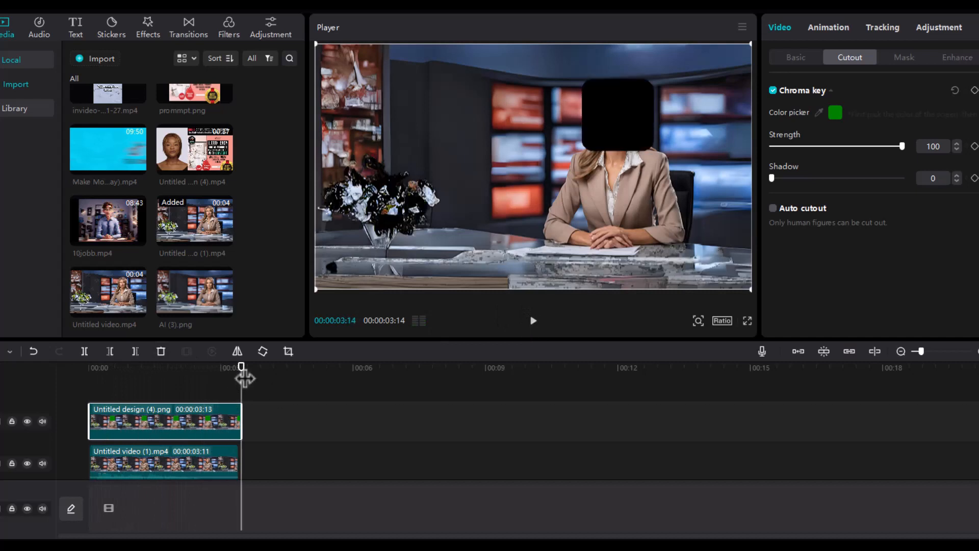
pyautogui.moveTo(511, 275)
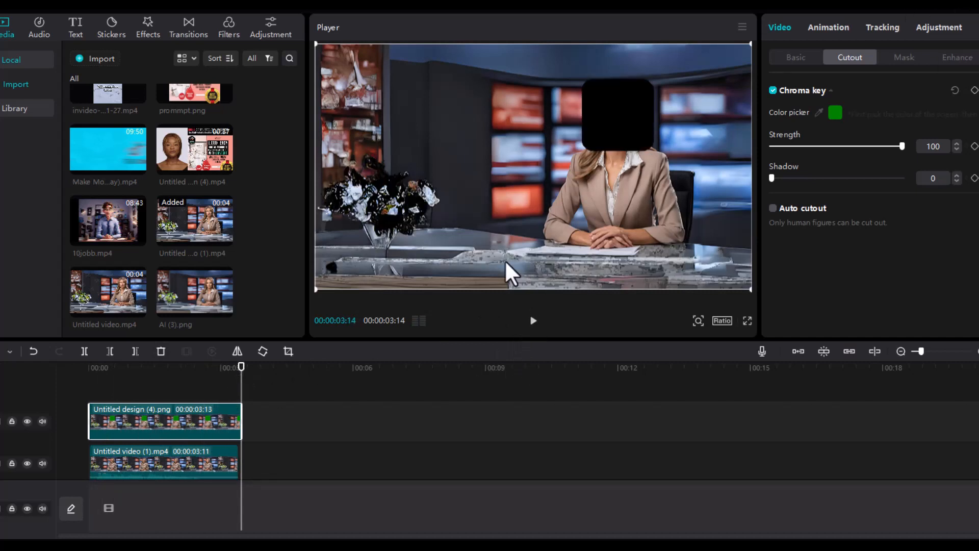